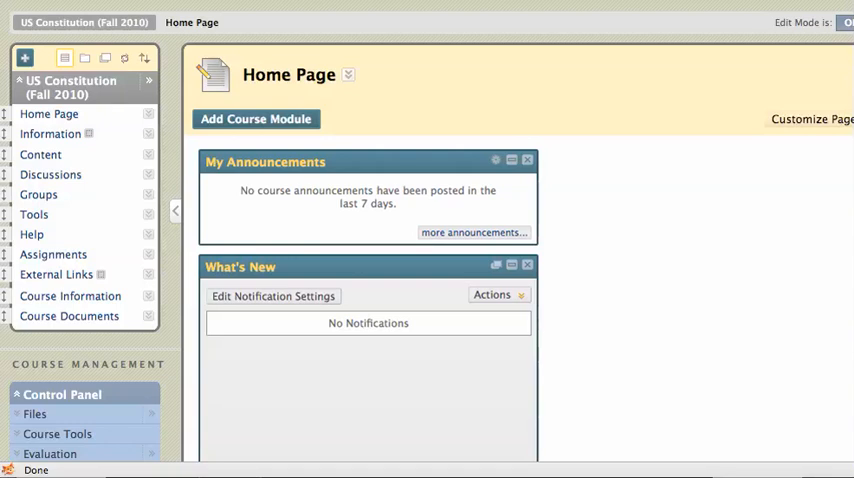
Step: Open the Assignments content area and browse the Create Assessment types for SafeAssignment
{"action": "left_click", "coordinate": [846, 22]}
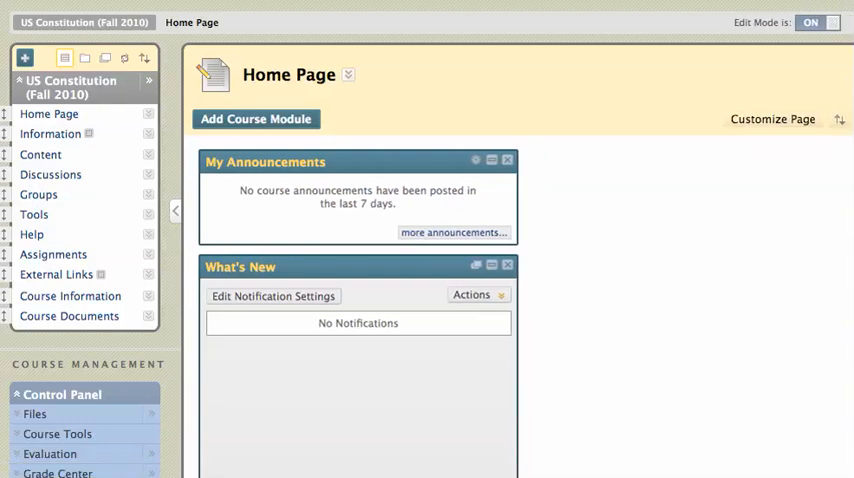
{"action": "mouse_move", "coordinate": [730, 429]}
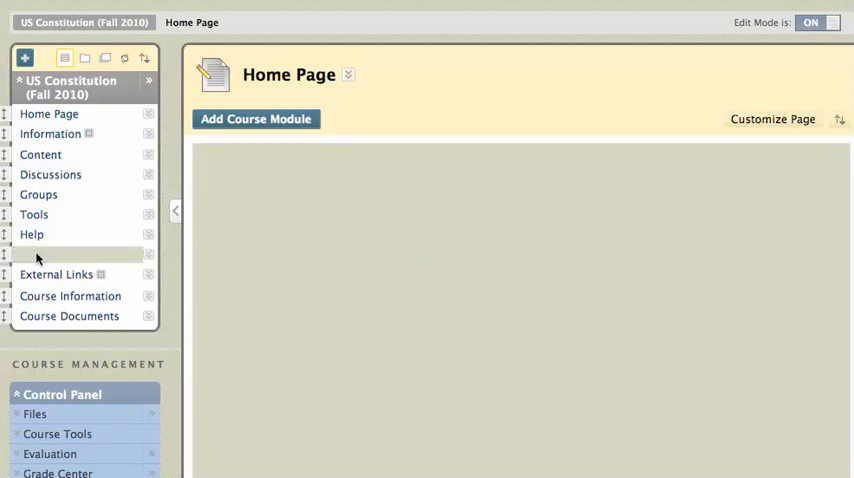
{"action": "left_click", "coordinate": [53, 254]}
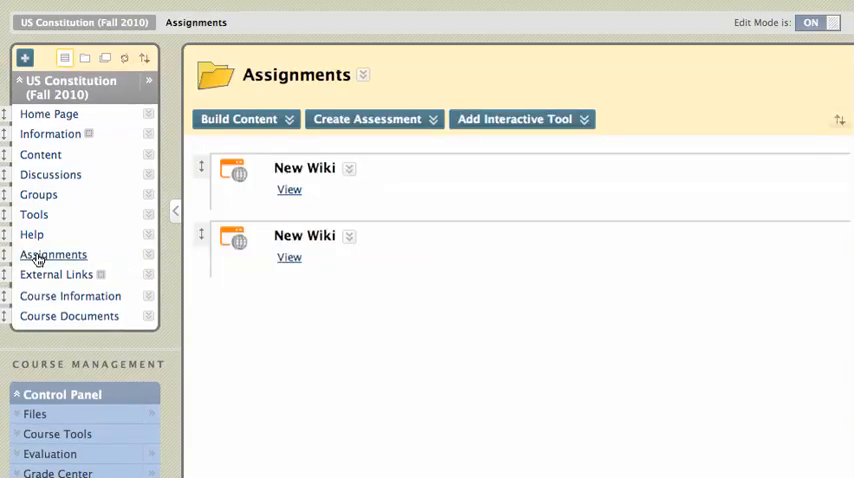
{"action": "mouse_move", "coordinate": [393, 265]}
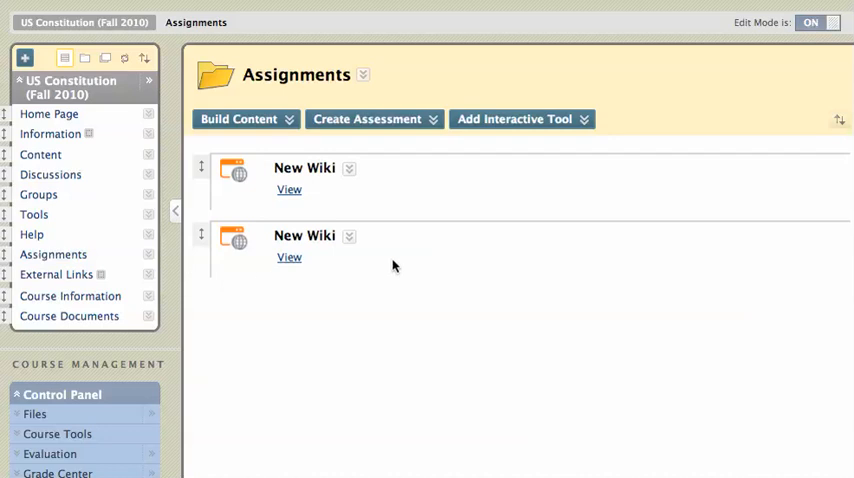
{"action": "left_click", "coordinate": [513, 119]}
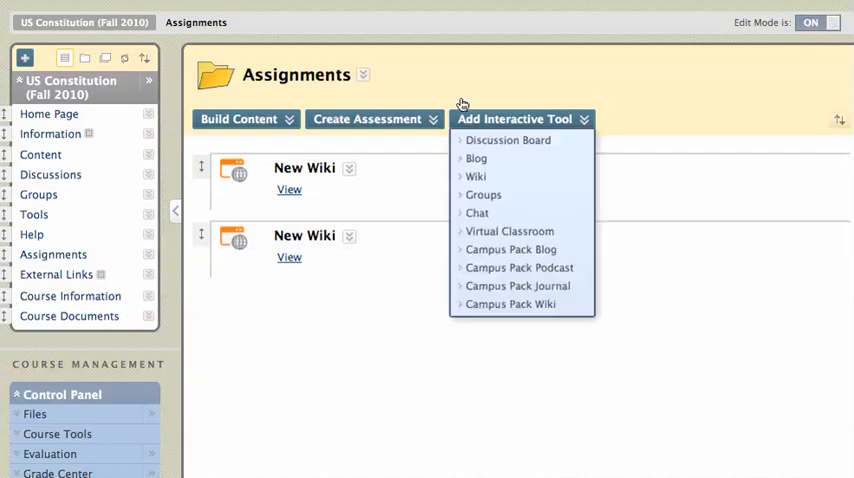
{"action": "left_click", "coordinate": [406, 106]}
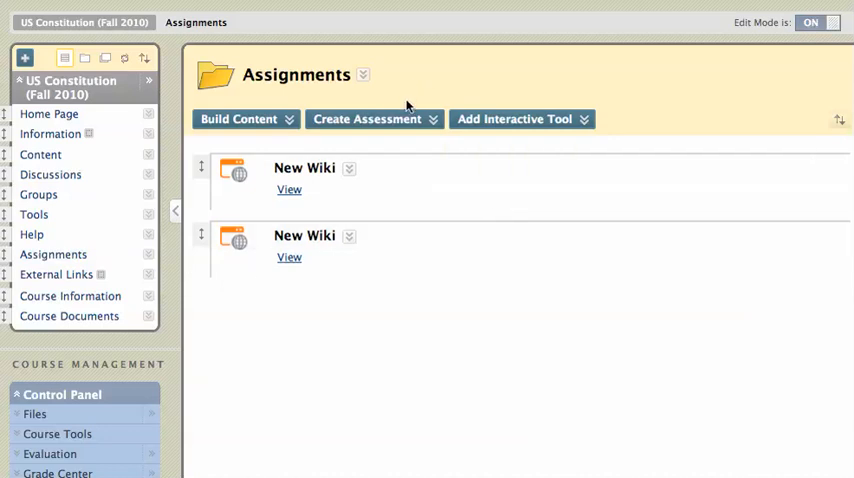
{"action": "left_click", "coordinate": [367, 119]}
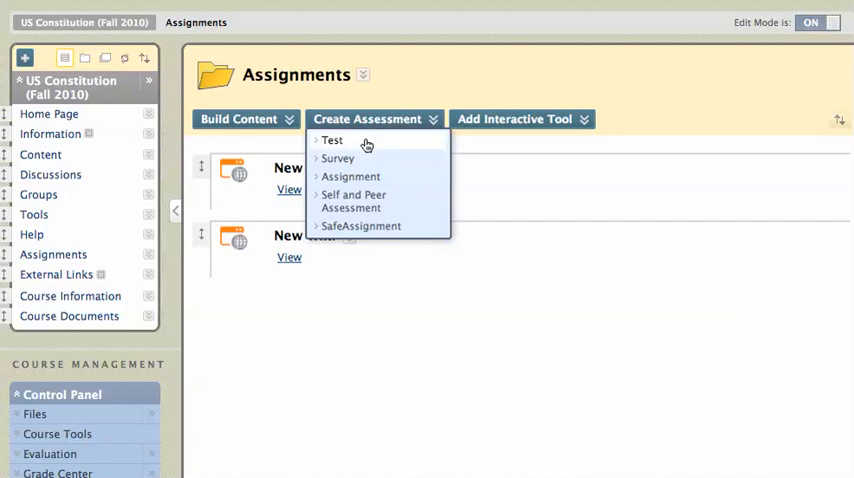
{"action": "mouse_move", "coordinate": [350, 201]}
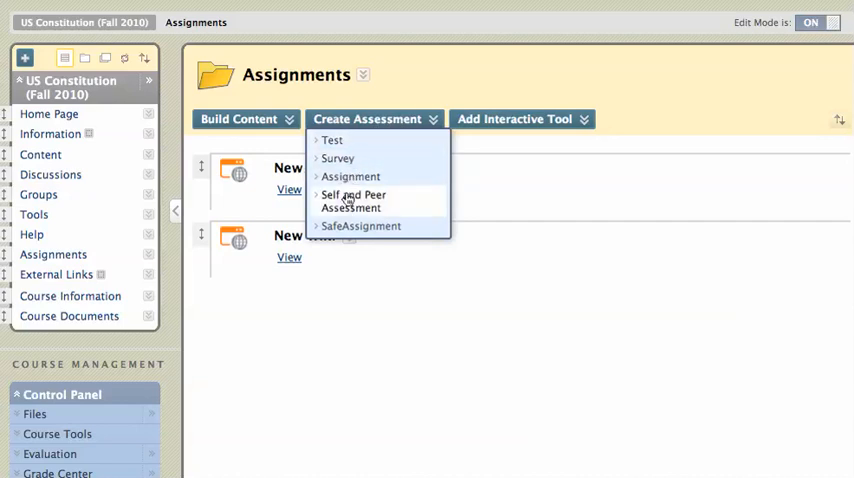
{"action": "mouse_move", "coordinate": [360, 226]}
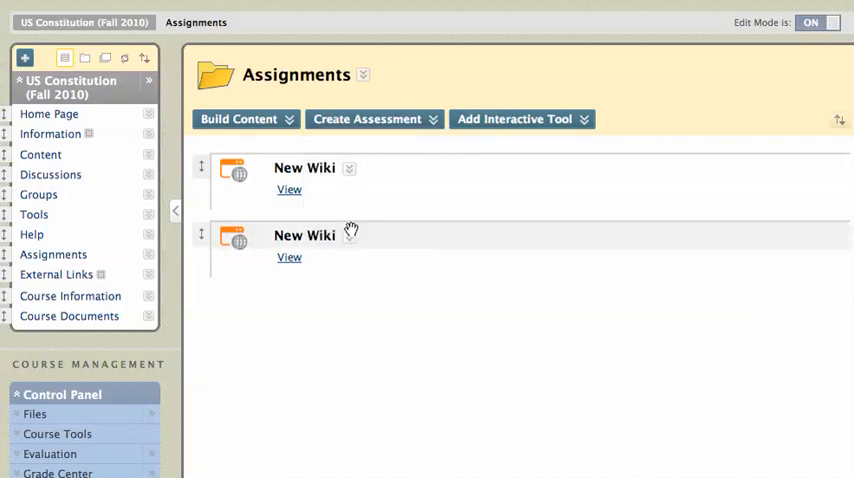
{"action": "mouse_move", "coordinate": [497, 388]}
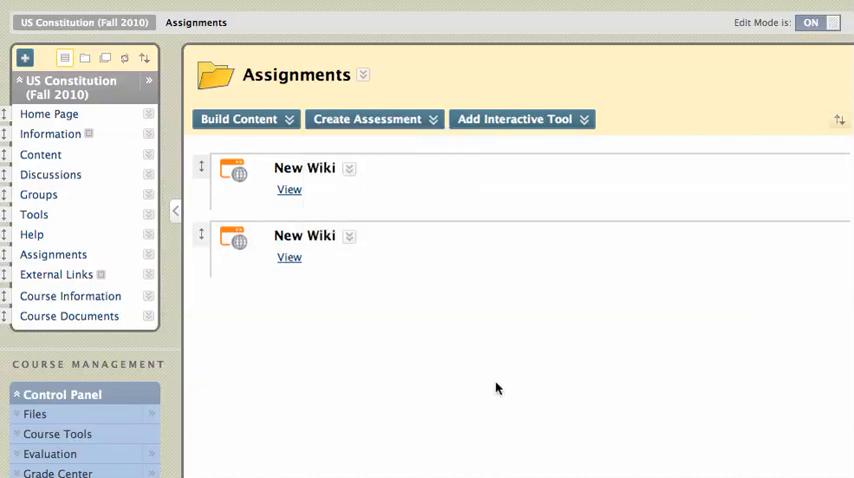
{"action": "mouse_move", "coordinate": [535, 353]}
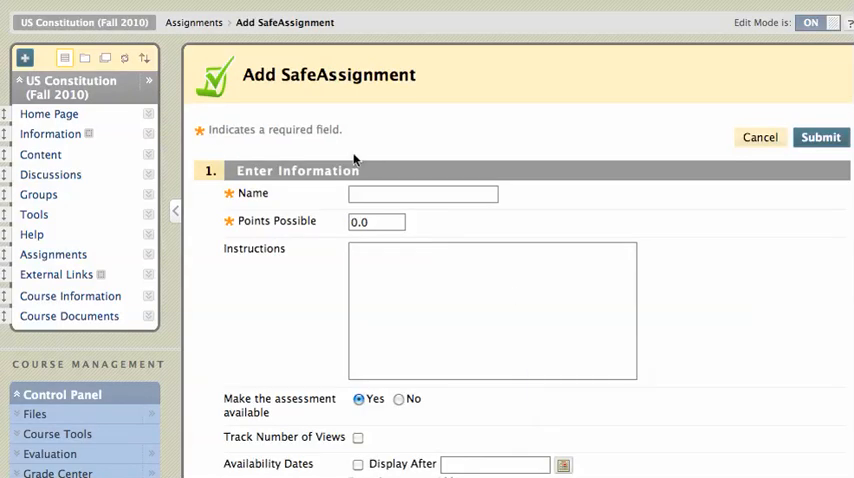
Step: Enter name 'SafeAssignment example', 100 points, and instructions 'Please submit your papers in Word format'
{"action": "left_click", "coordinate": [422, 194]}
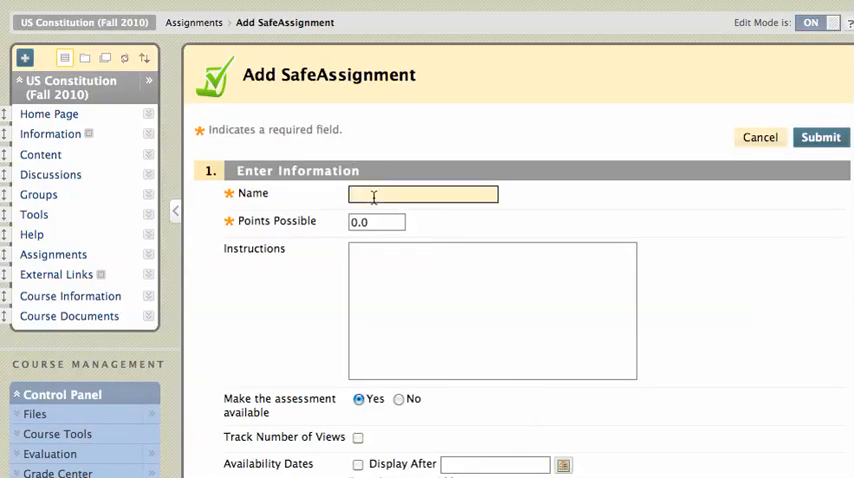
{"action": "type", "text": "SafeA"}
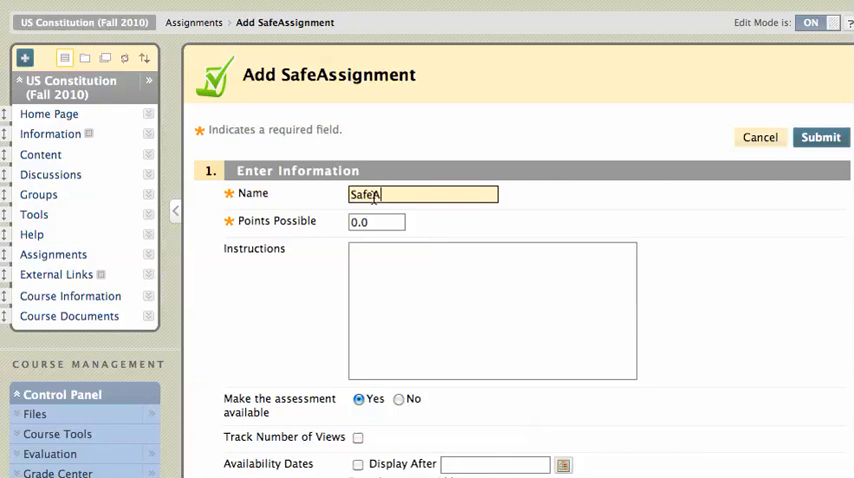
{"action": "type", "text": "ssignment"}
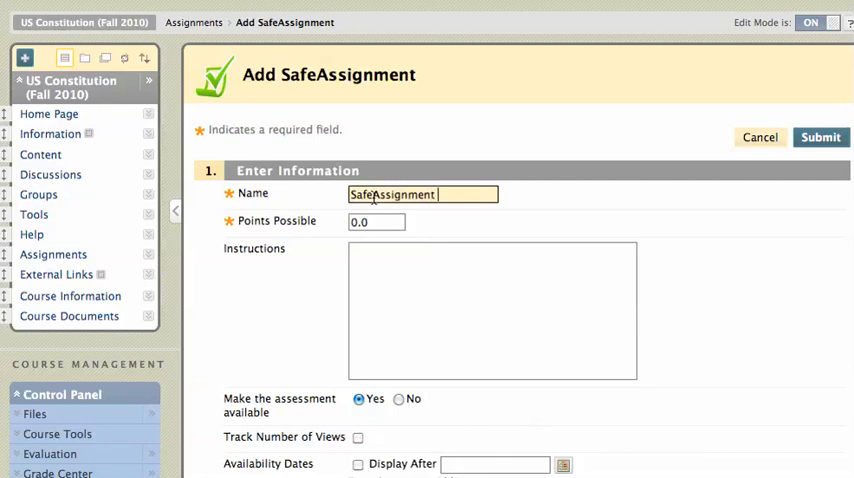
{"action": "type", "text": "example"}
{"action": "left_click", "coordinate": [376, 222]}
{"action": "type", "text": "100"}
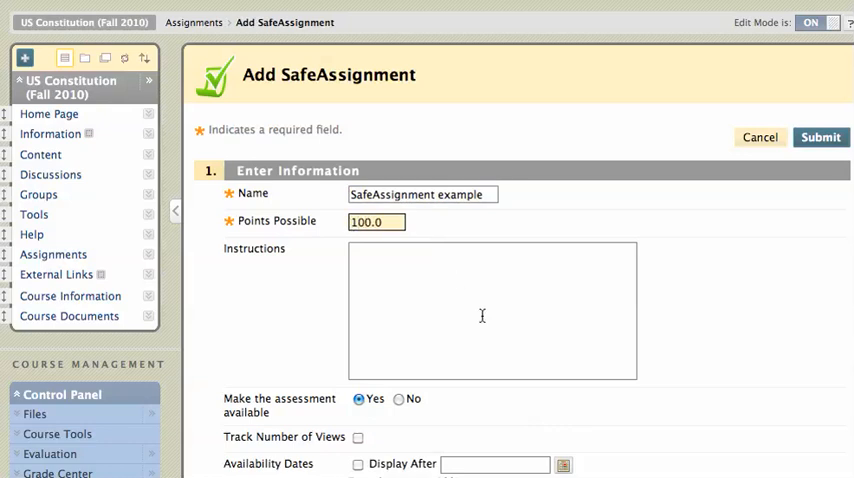
{"action": "type", "text": "P1"}
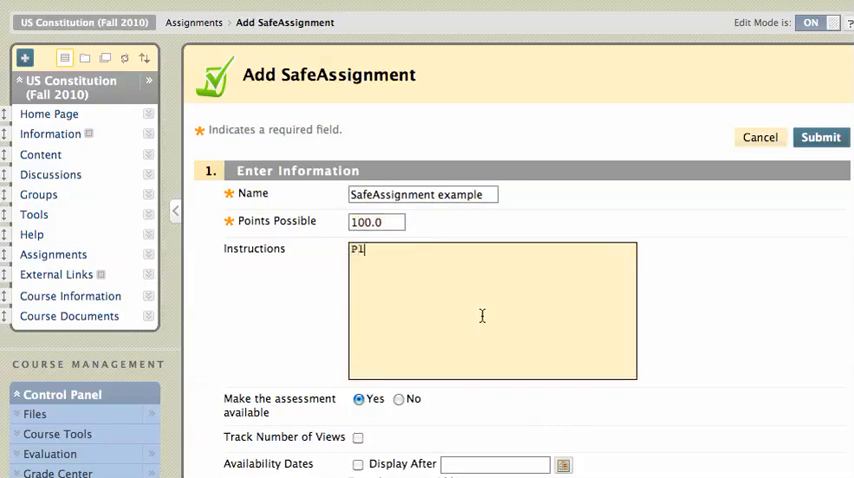
{"action": "type", "text": "Please s"}
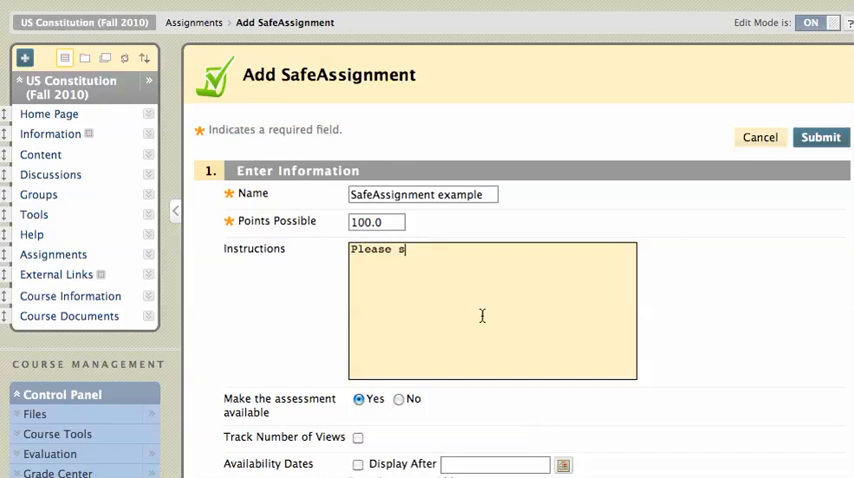
{"action": "type", "text": "submit"}
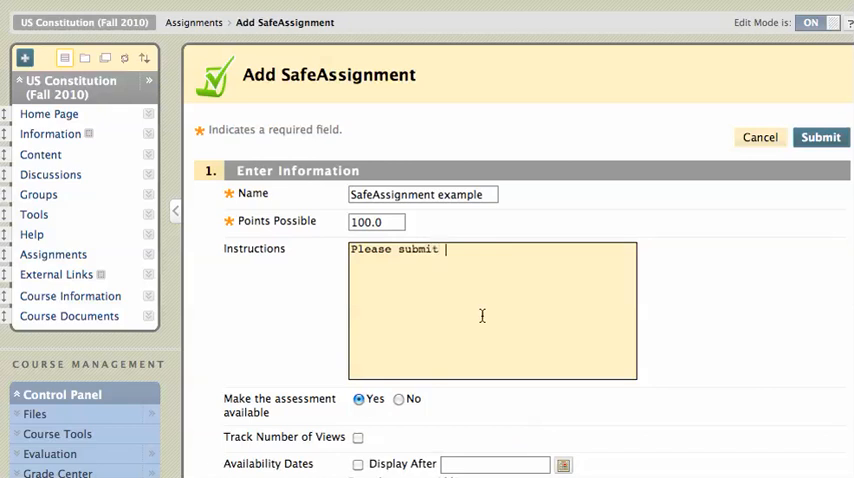
{"action": "type", "text": "your papers in"}
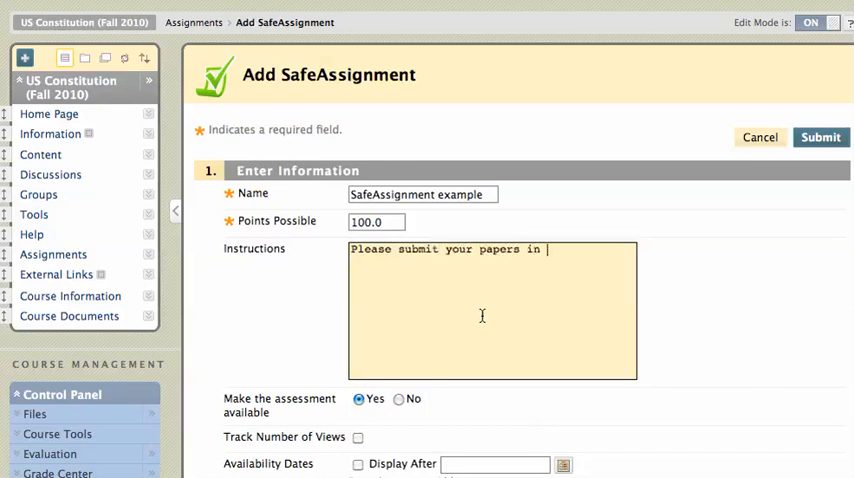
{"action": "type", "text": "Word format"}
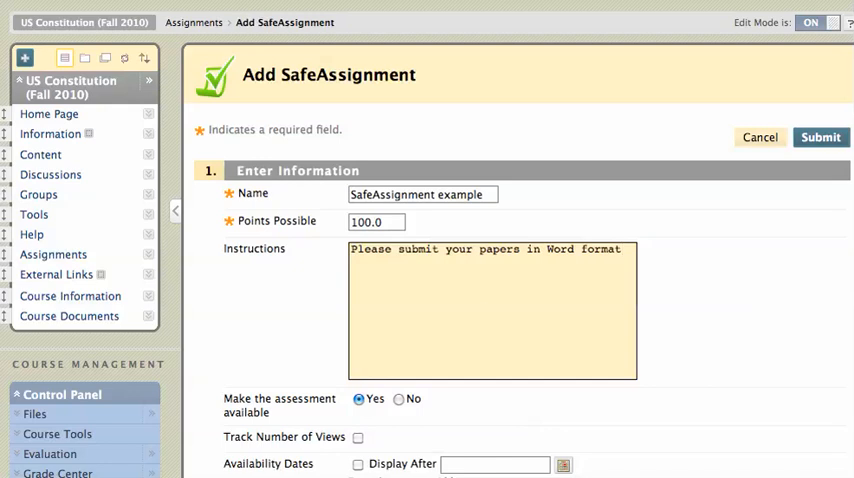
{"action": "scroll", "scroll_direction": "down", "scroll_amount": 3}
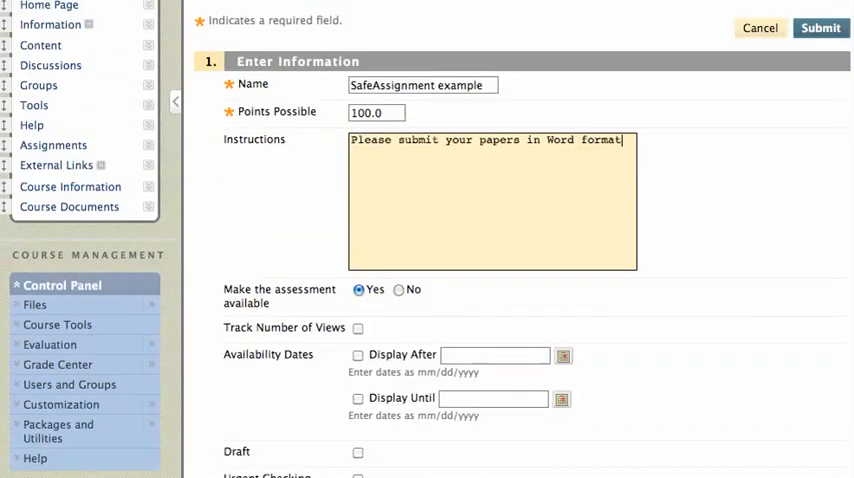
{"action": "scroll", "scroll_direction": "down", "scroll_amount": 3}
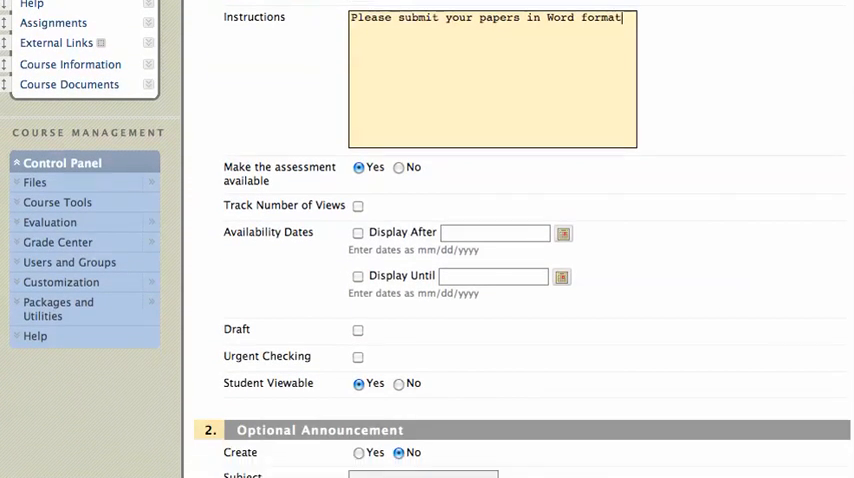
{"action": "scroll", "scroll_direction": "down", "scroll_amount": 3}
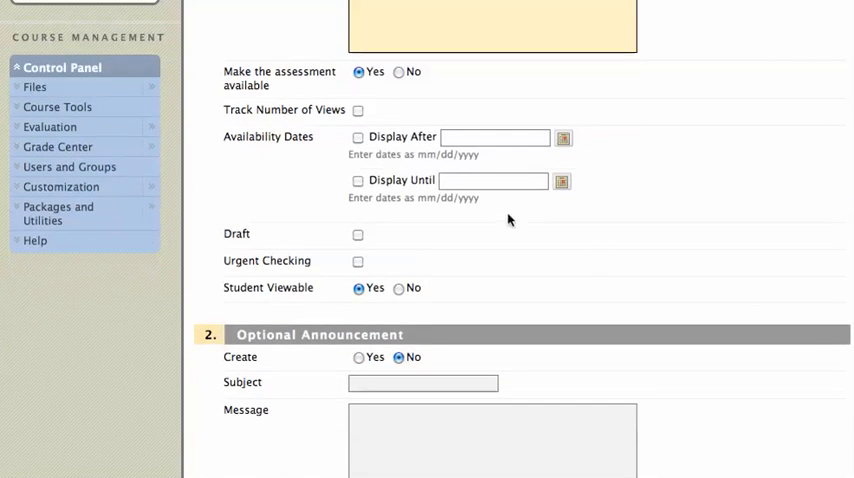
{"action": "mouse_move", "coordinate": [294, 240]}
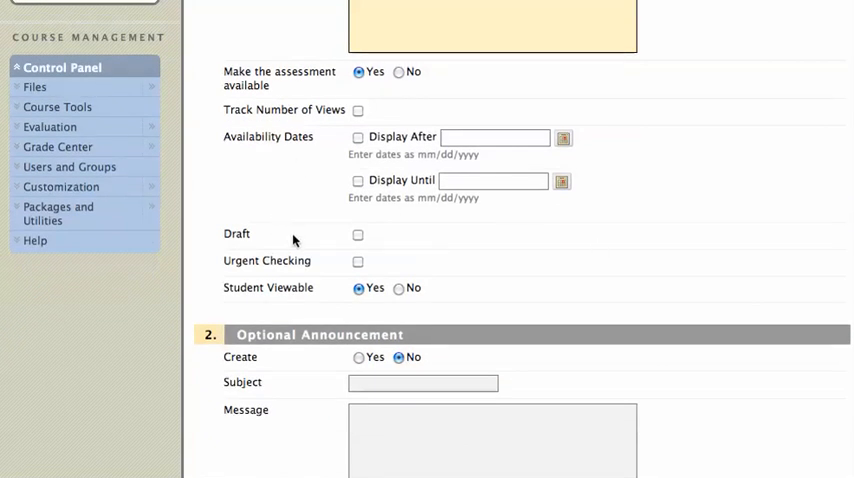
{"action": "mouse_move", "coordinate": [277, 241]}
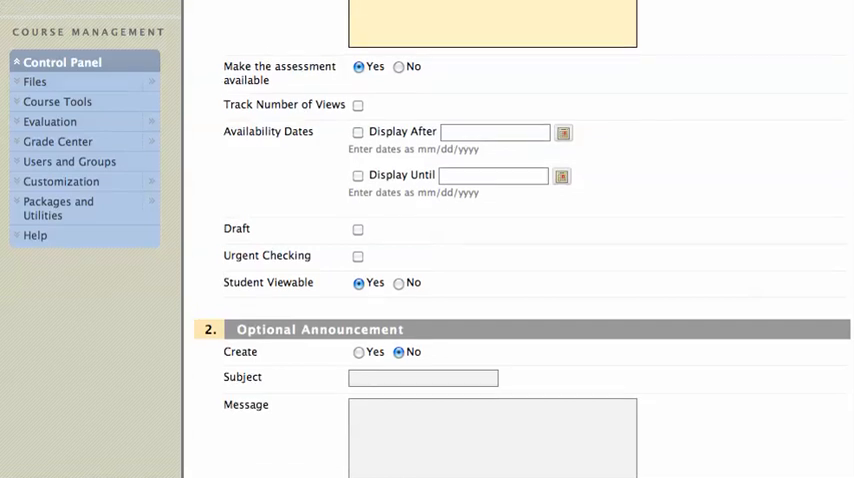
{"action": "scroll", "scroll_direction": "down", "scroll_amount": 3}
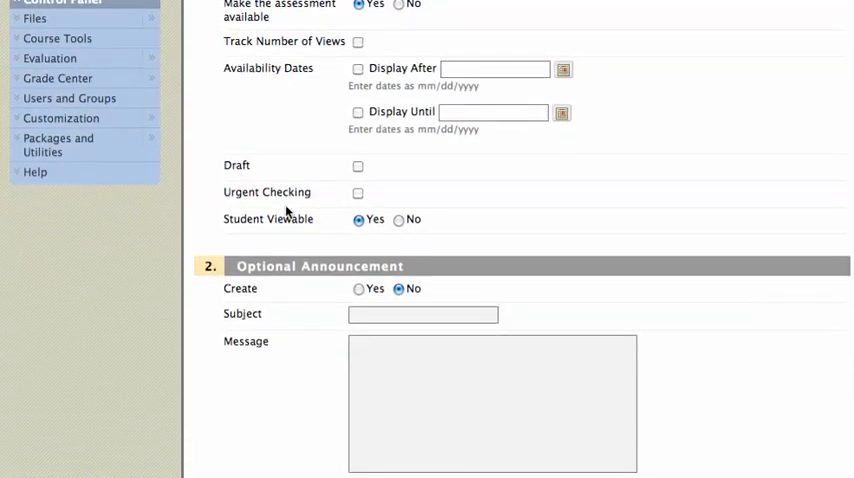
{"action": "mouse_move", "coordinate": [280, 197]}
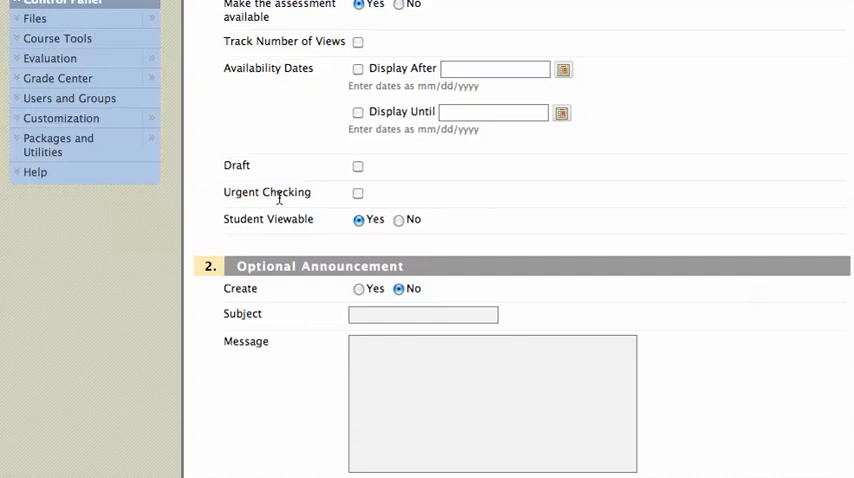
{"action": "mouse_move", "coordinate": [290, 297]}
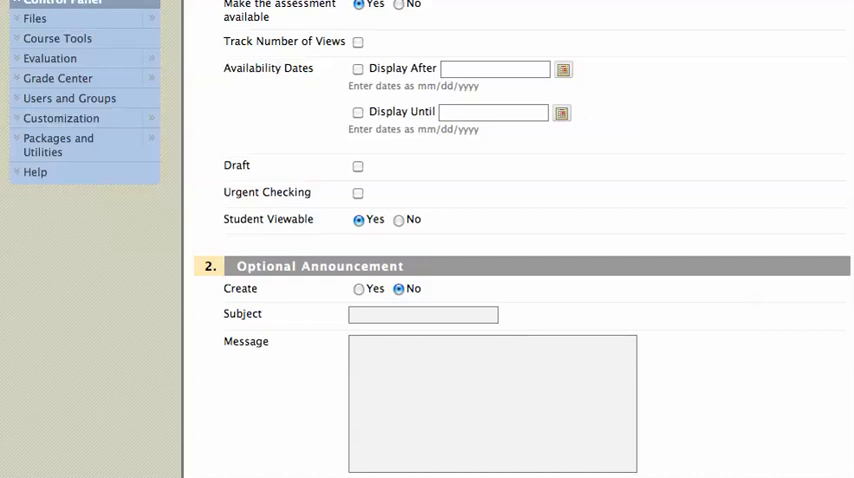
{"action": "scroll", "scroll_direction": "down", "scroll_amount": 3}
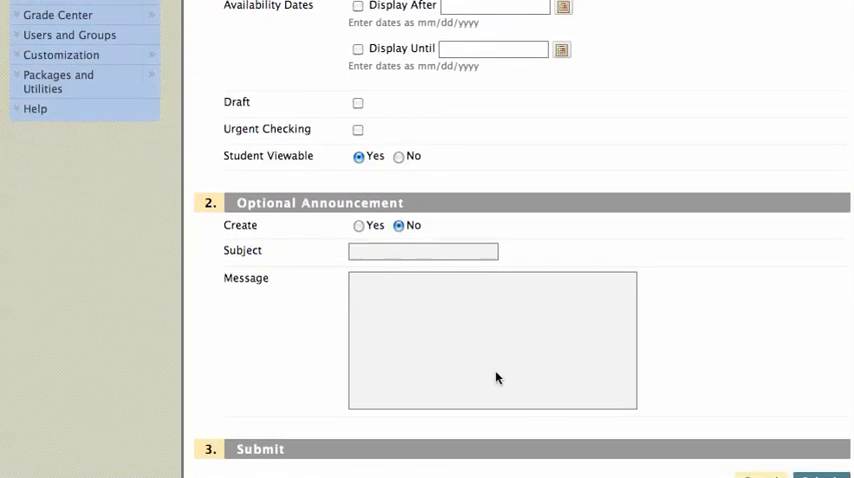
{"action": "scroll", "scroll_direction": "down", "scroll_amount": 3}
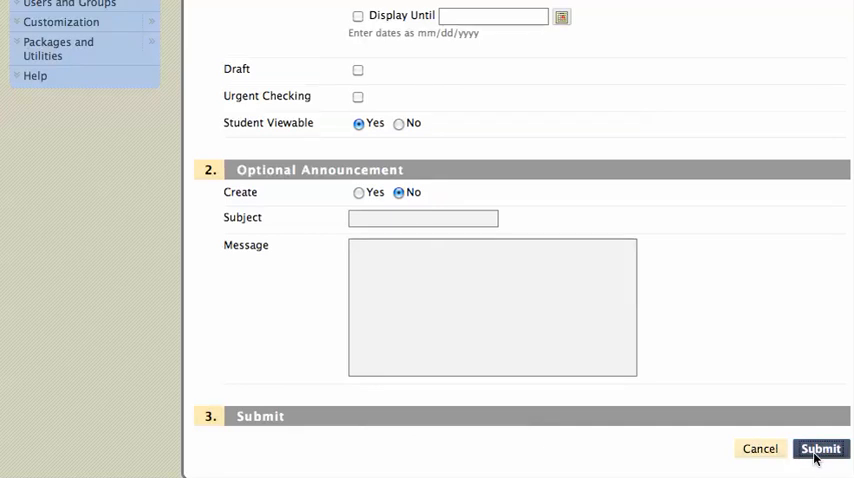
Step: Submit the SafeAssignment form to create 'SafeAssignment example' in Assignments
{"action": "left_click", "coordinate": [820, 448]}
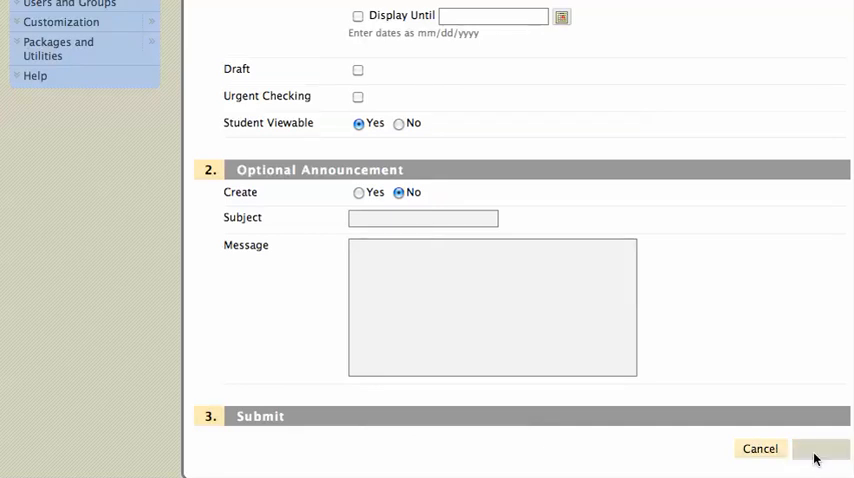
{"action": "left_click", "coordinate": [819, 448]}
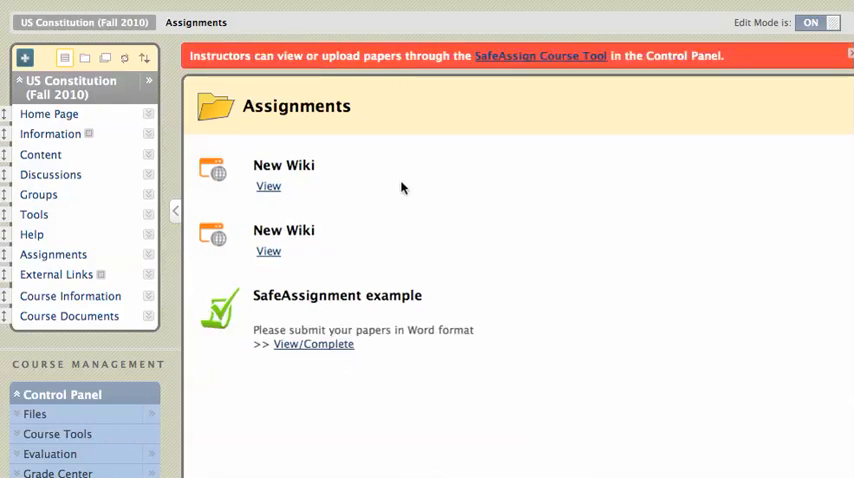
{"action": "mouse_move", "coordinate": [318, 335]}
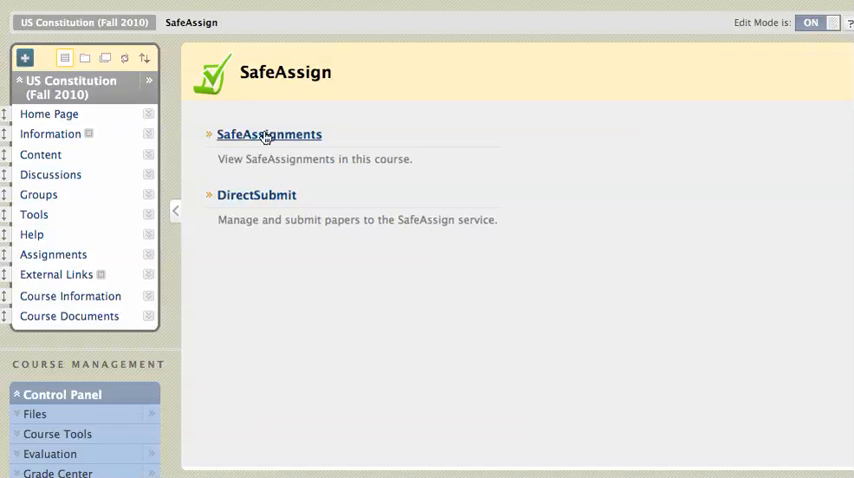
{"action": "mouse_move", "coordinate": [256, 195]}
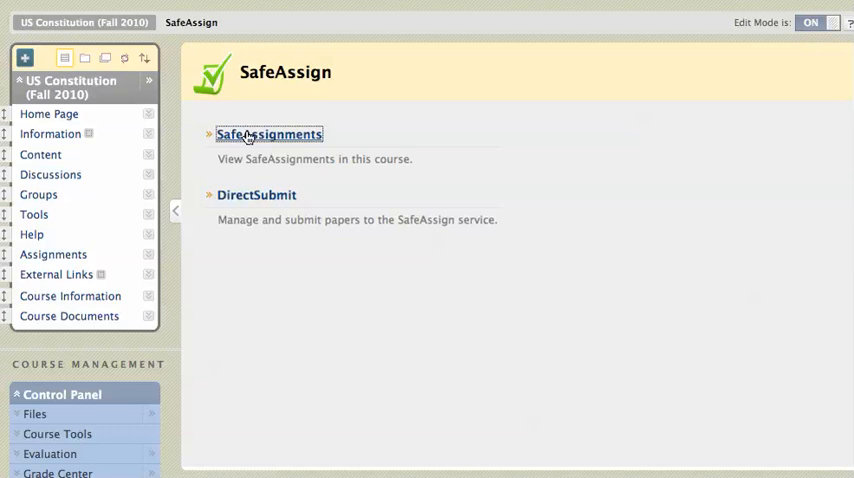
Step: Open the SafeAssignments list on the SafeAssign page
{"action": "left_click", "coordinate": [268, 134]}
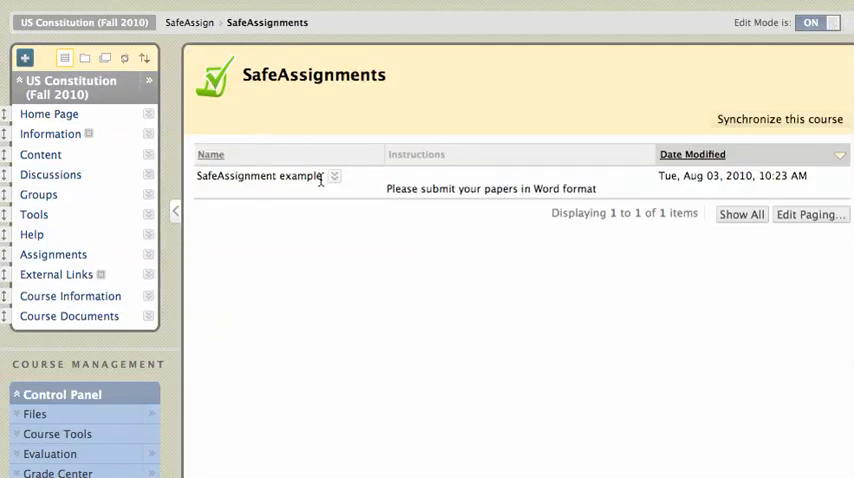
{"action": "mouse_move", "coordinate": [308, 188]}
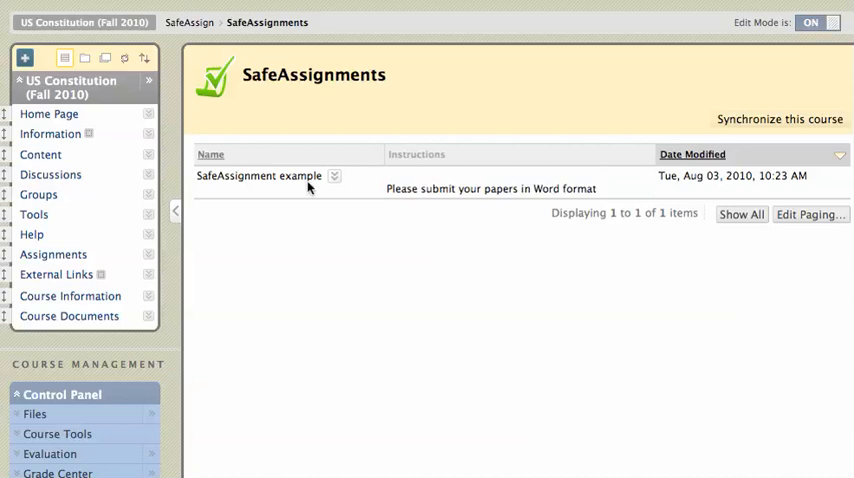
{"action": "mouse_move", "coordinate": [293, 268]}
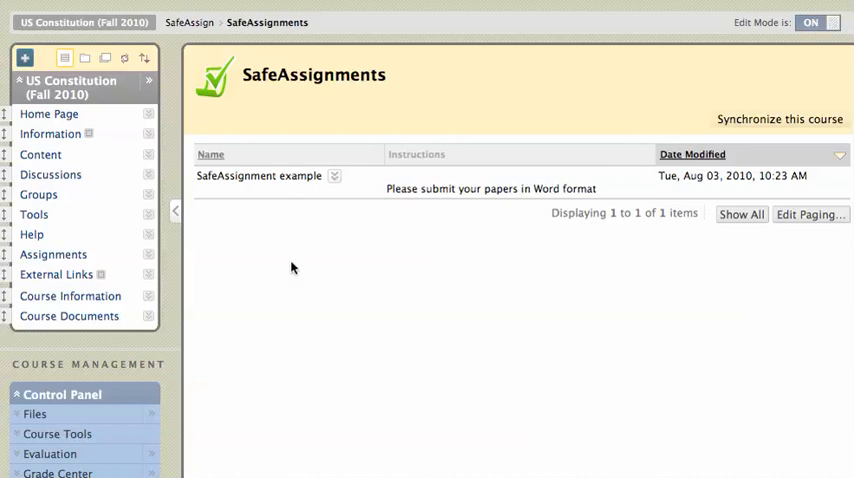
{"action": "mouse_move", "coordinate": [571, 155]}
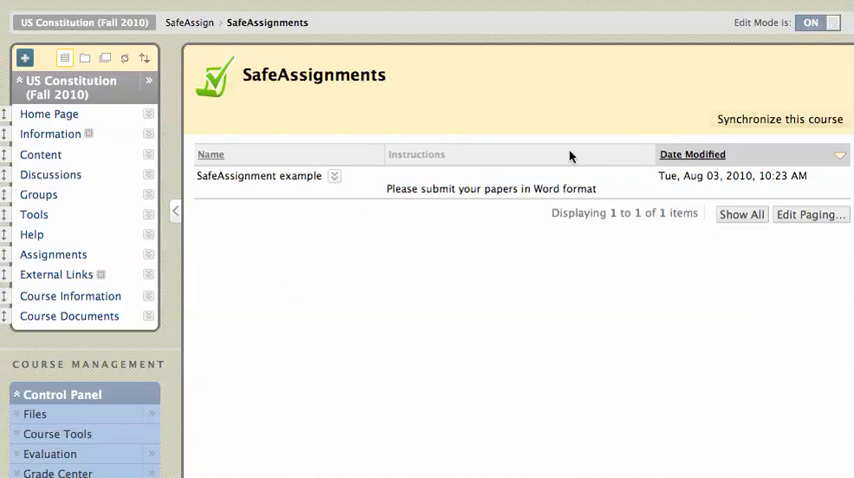
{"action": "mouse_move", "coordinate": [509, 234]}
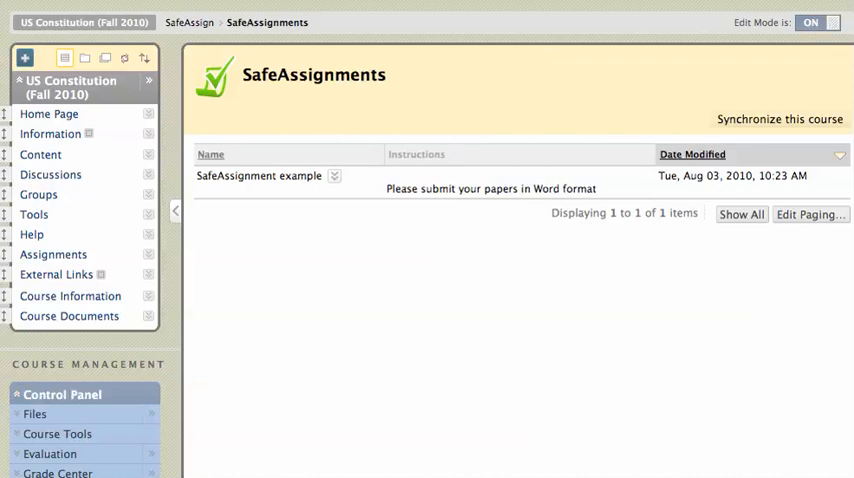
Step: Go through Course Tools to SafeAssign and open the DirectSubmit paper area
{"action": "scroll", "scroll_direction": "down", "scroll_amount": 3}
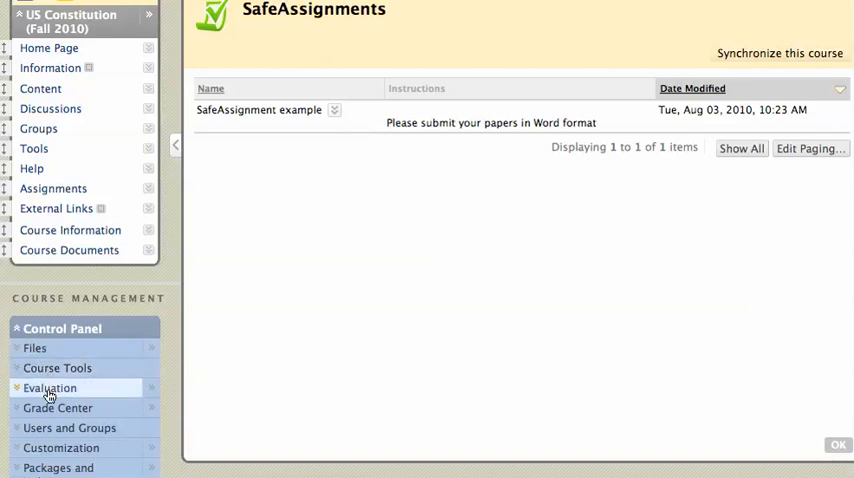
{"action": "mouse_move", "coordinate": [57, 368]}
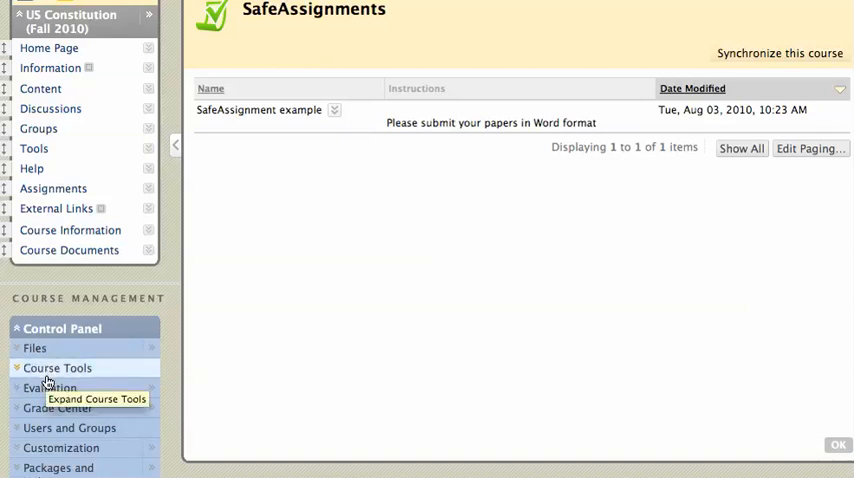
{"action": "left_click", "coordinate": [57, 367]}
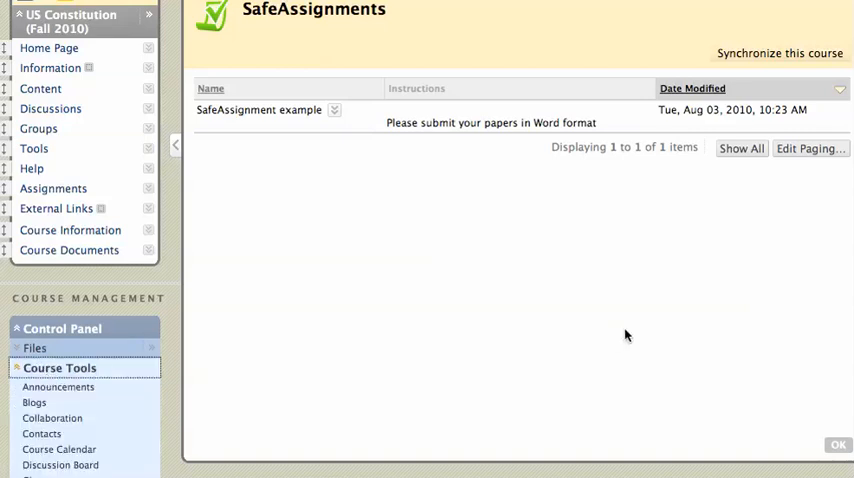
{"action": "scroll", "scroll_direction": "down", "scroll_amount": 3}
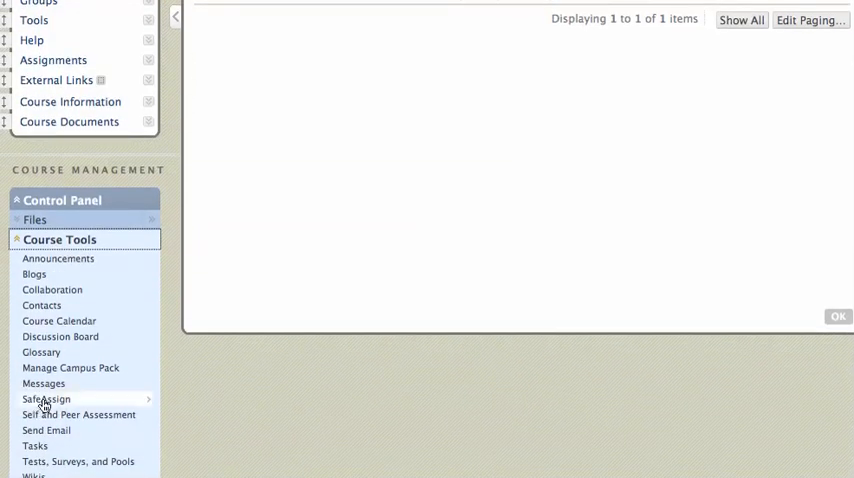
{"action": "left_click", "coordinate": [46, 399]}
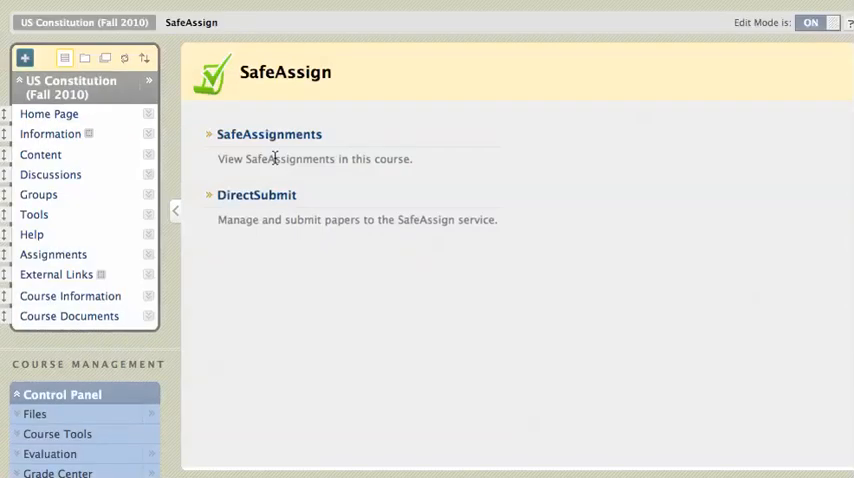
{"action": "left_click", "coordinate": [256, 195]}
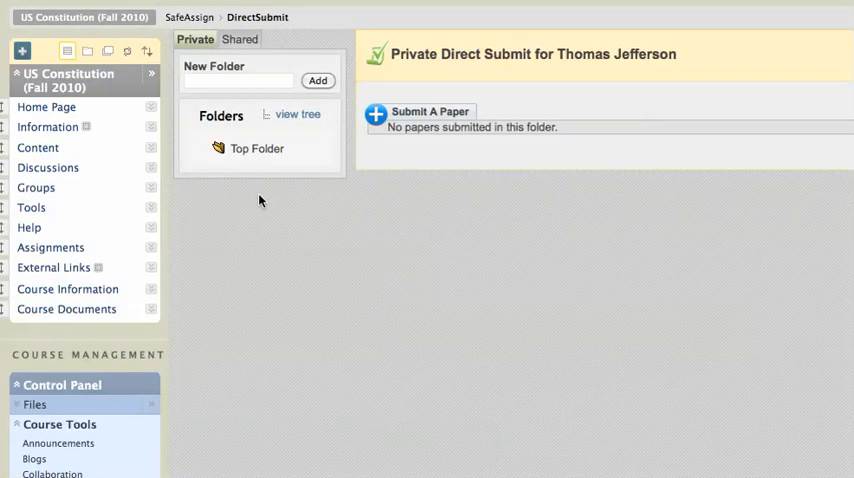
{"action": "mouse_move", "coordinate": [336, 184]}
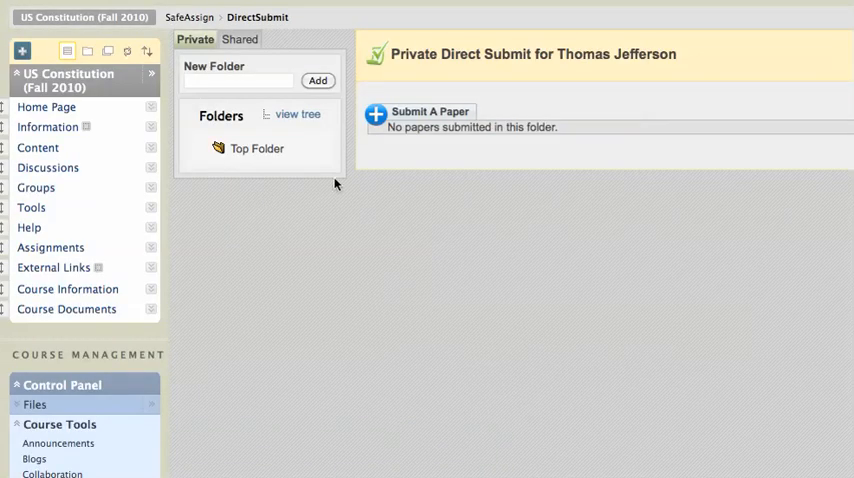
{"action": "mouse_move", "coordinate": [400, 181]}
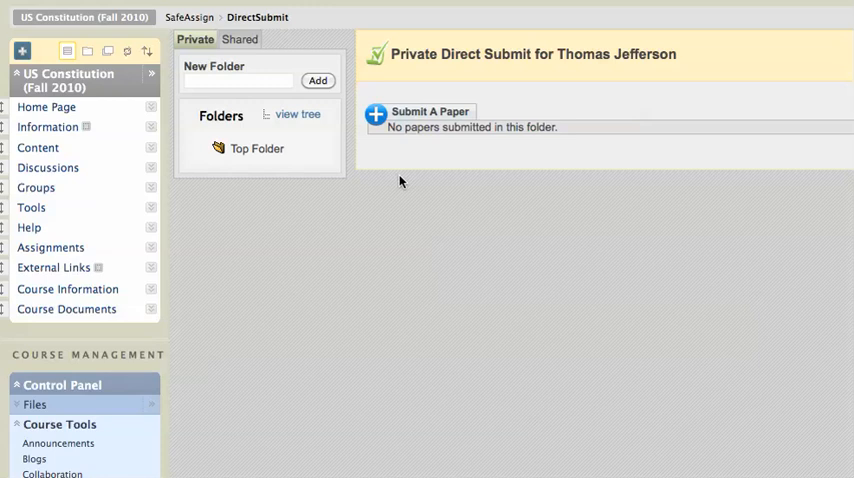
{"action": "mouse_move", "coordinate": [803, 13]}
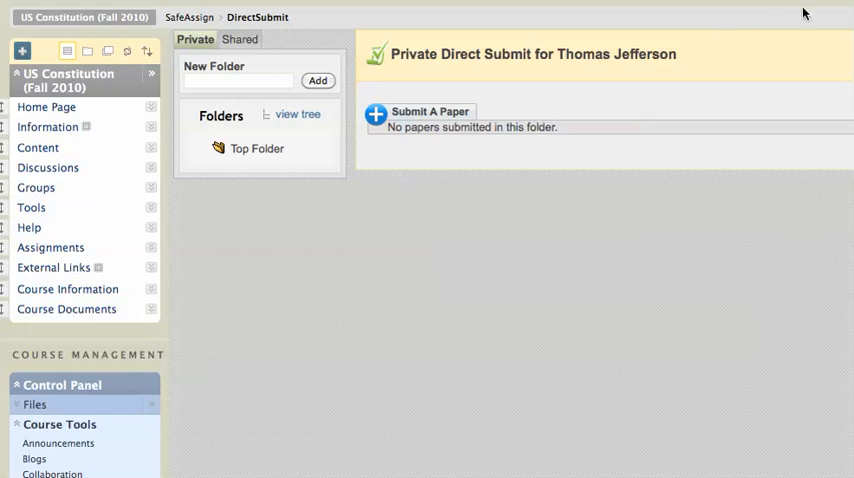